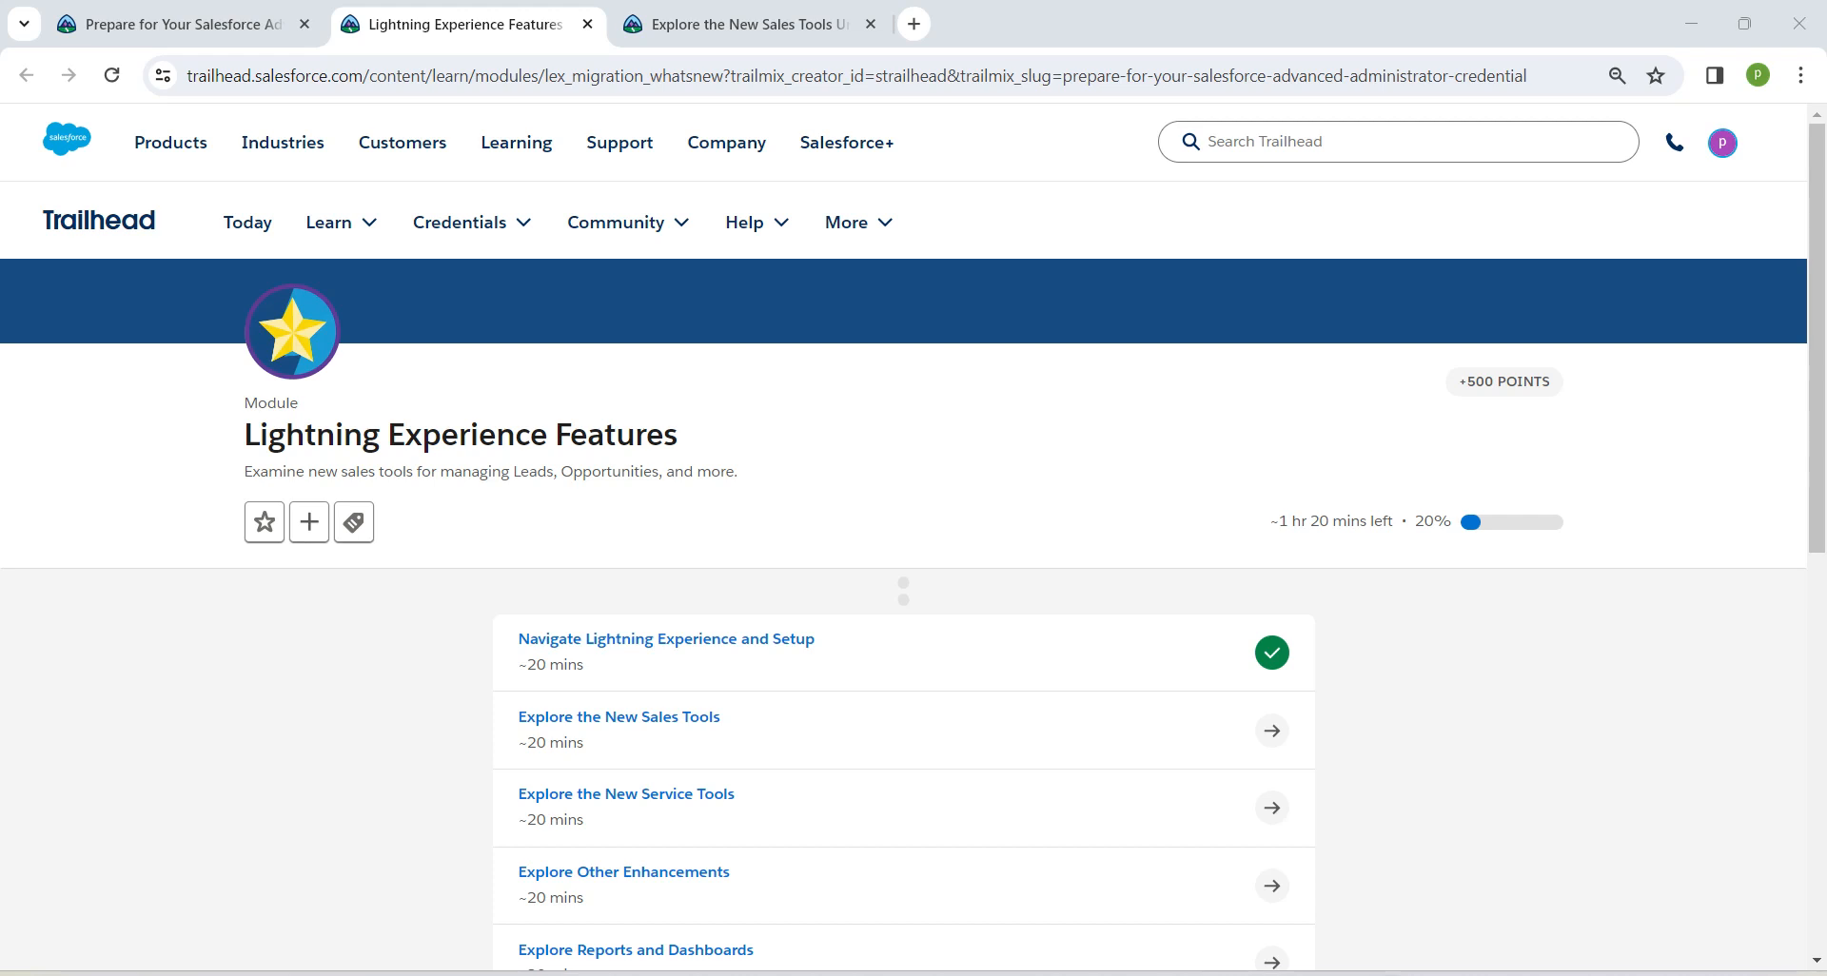
- Bring up the Explore the New Sales Tools unit at its quiz
left_click(619, 715)
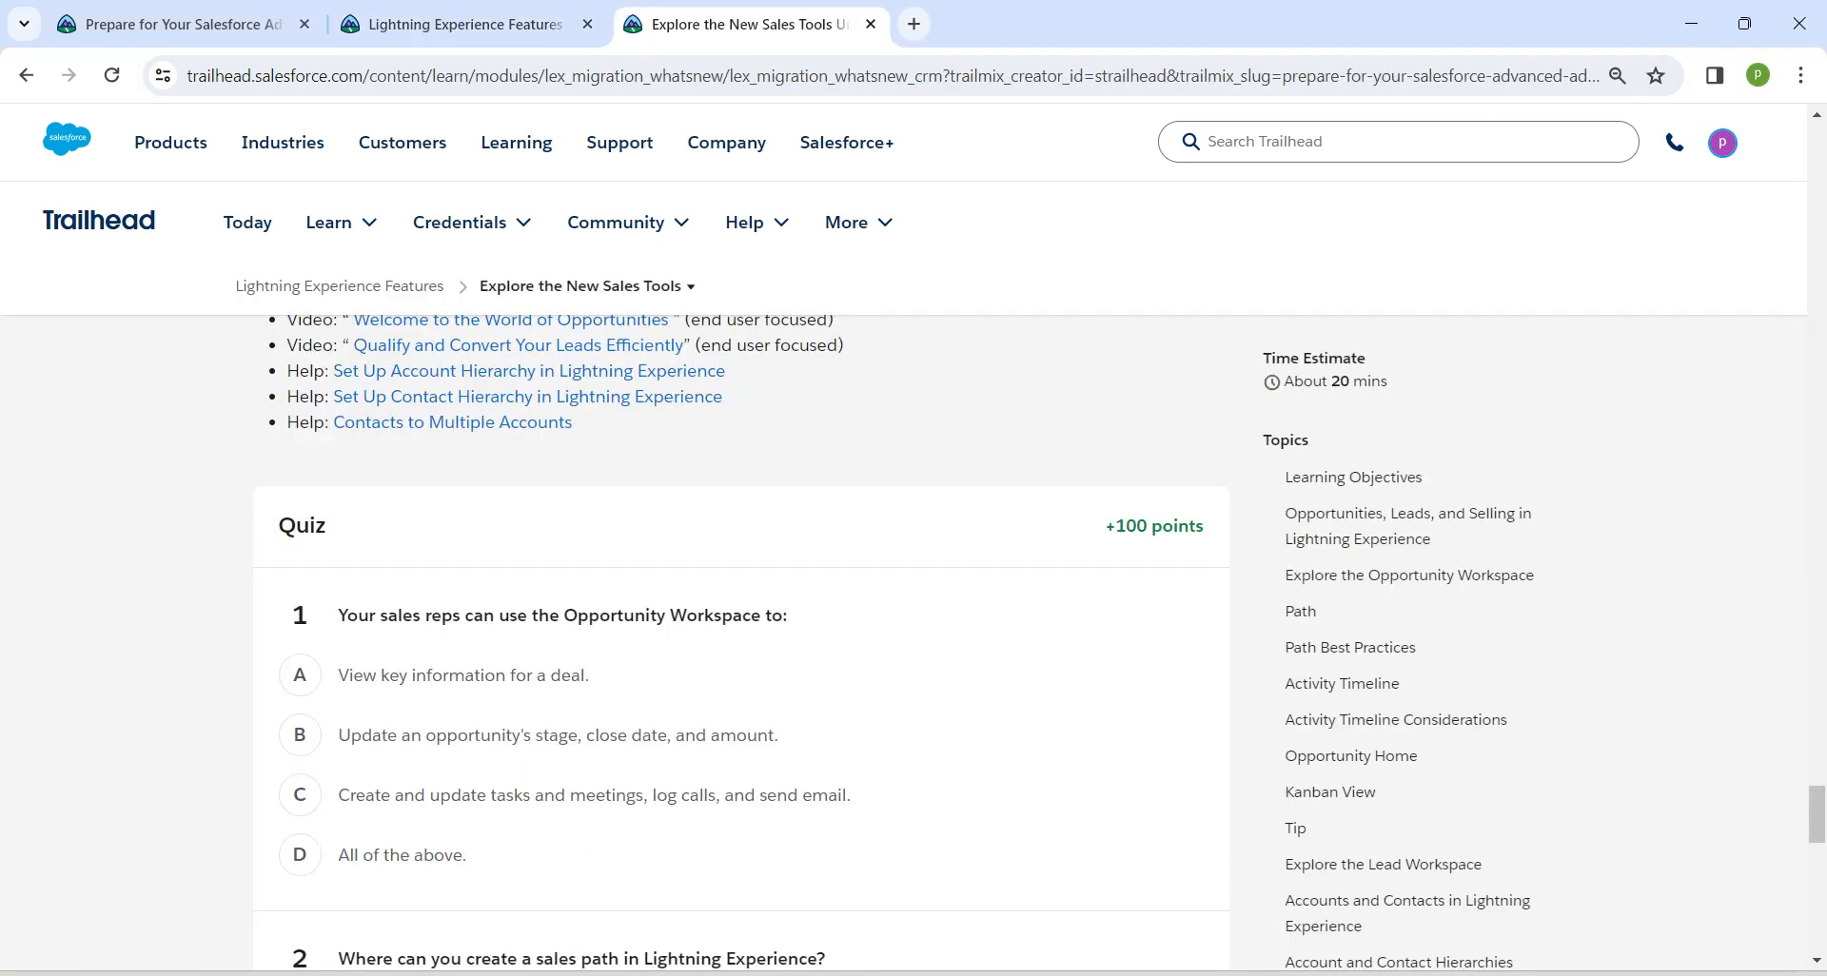
- Answer the quiz: All of the above for question 1, the Path Settings node for question 2, and the remaining choices
left_click(299, 855)
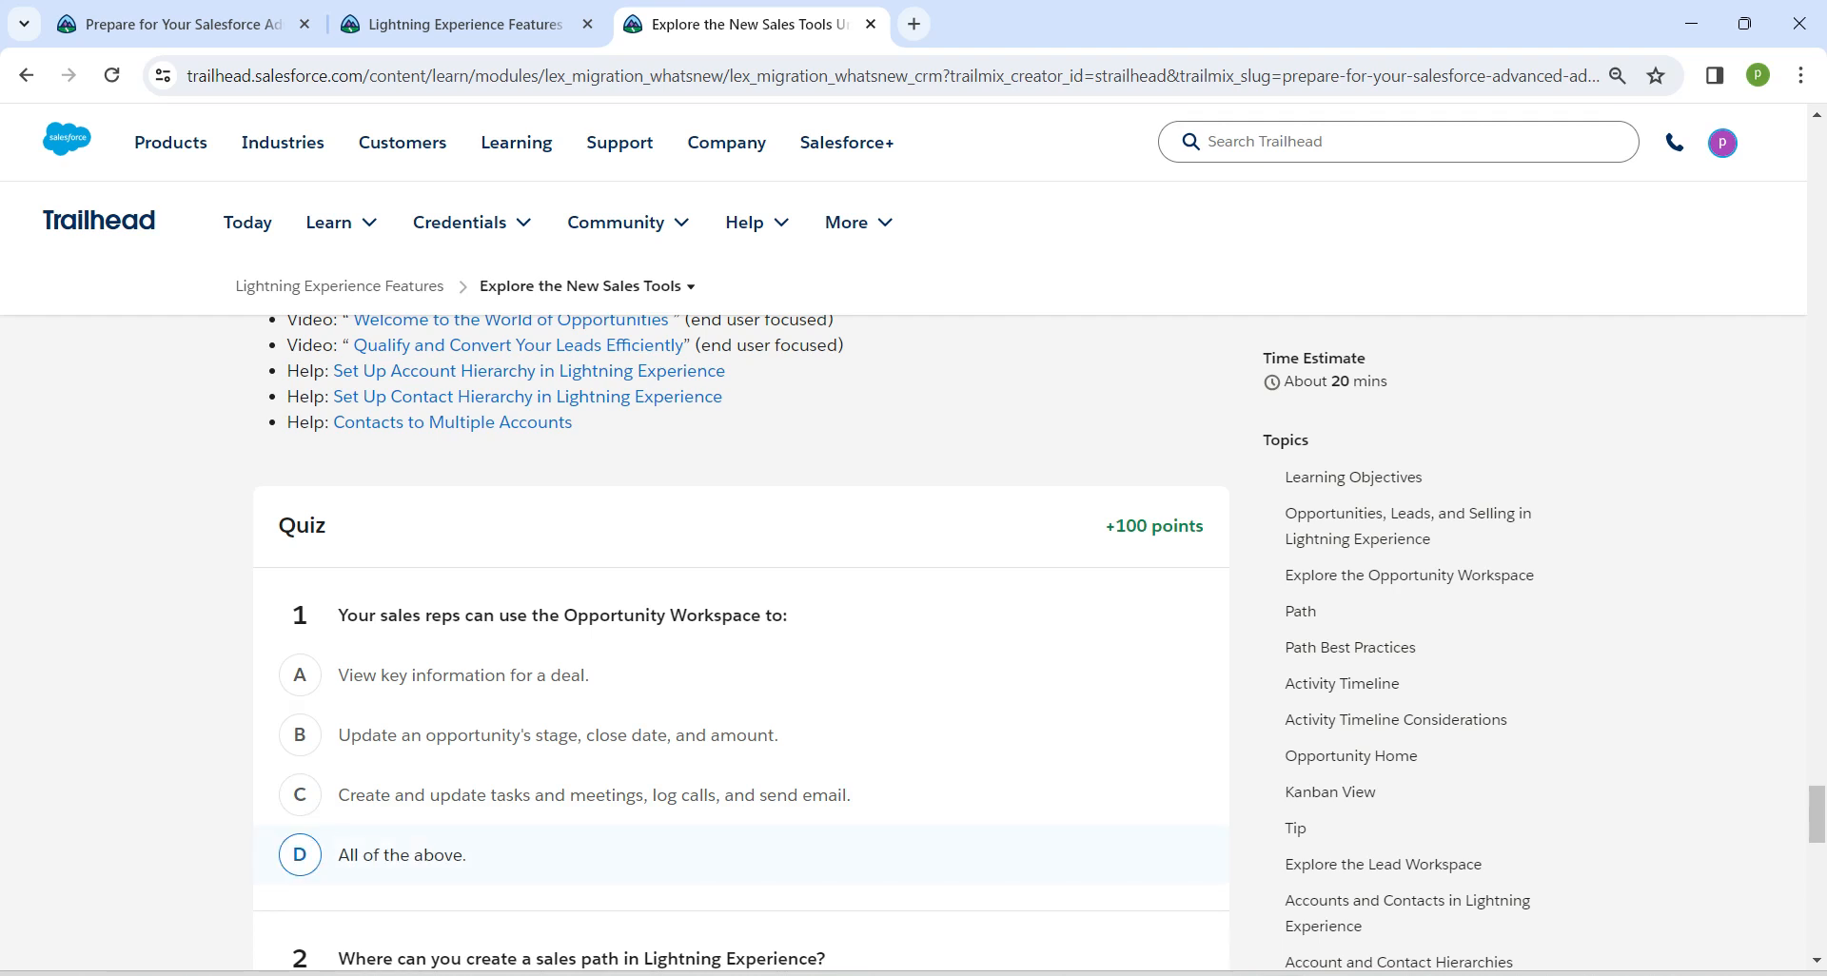
left_click(298, 854)
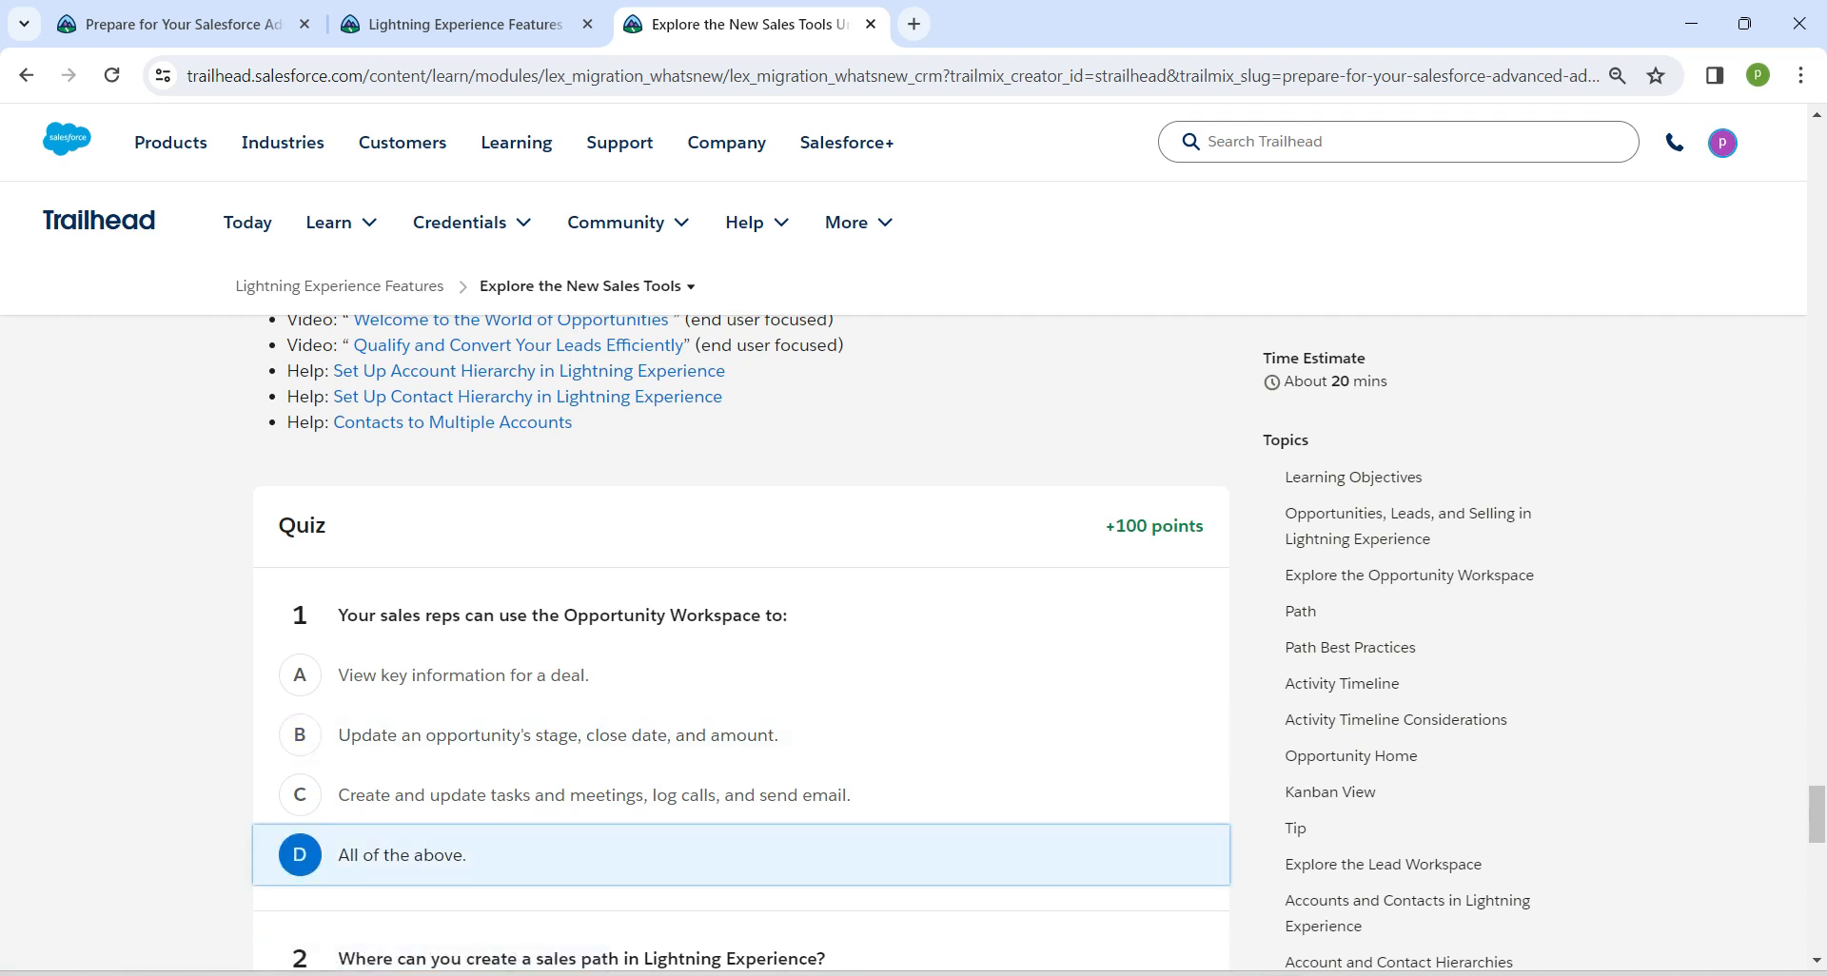
scroll("down", 3)
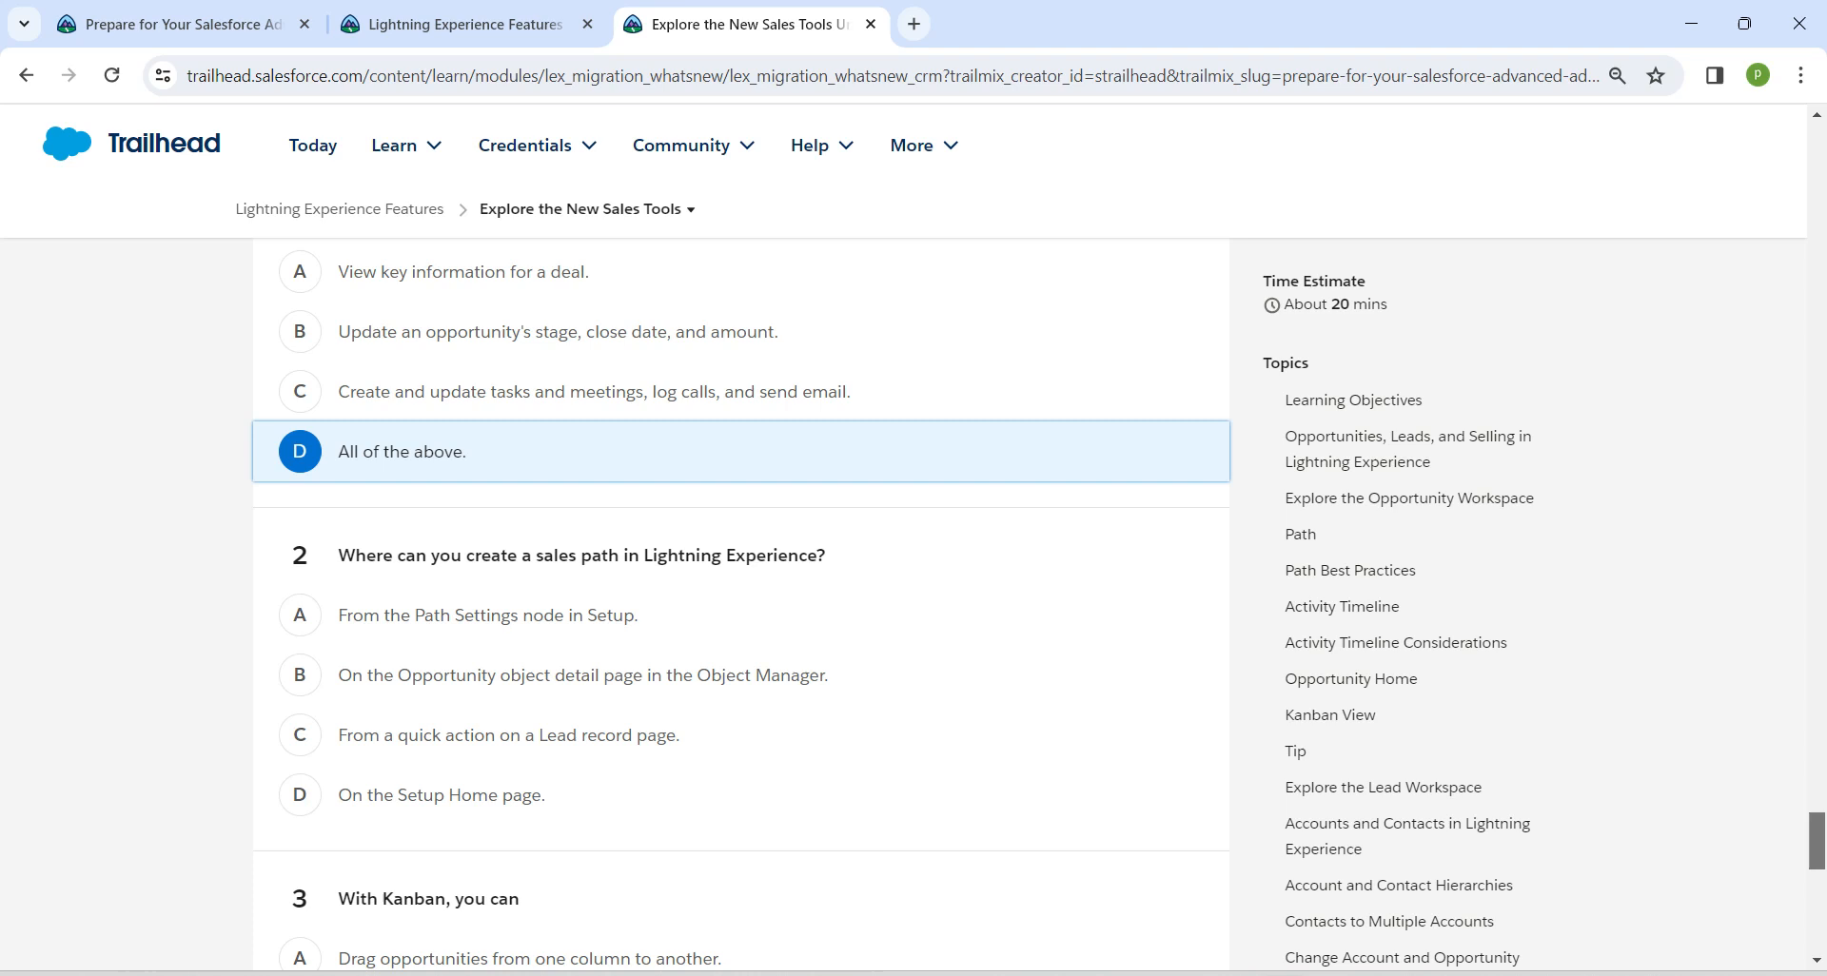
left_click(299, 615)
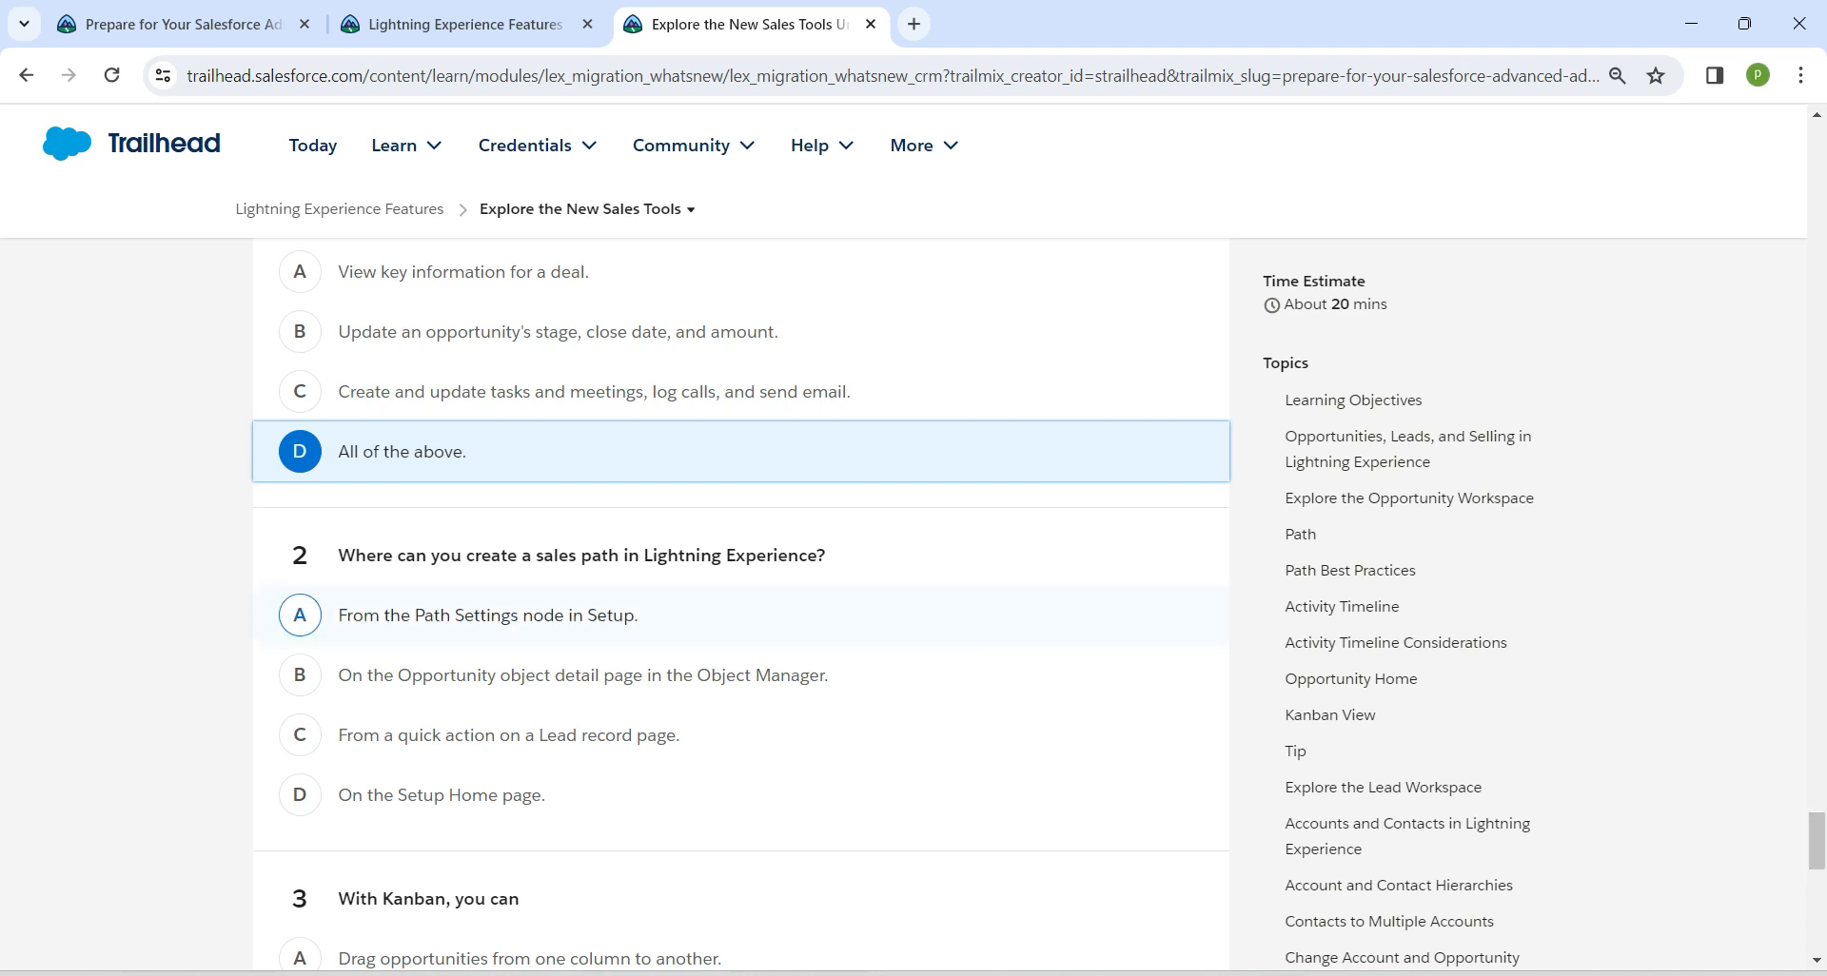
scroll("down", 3)
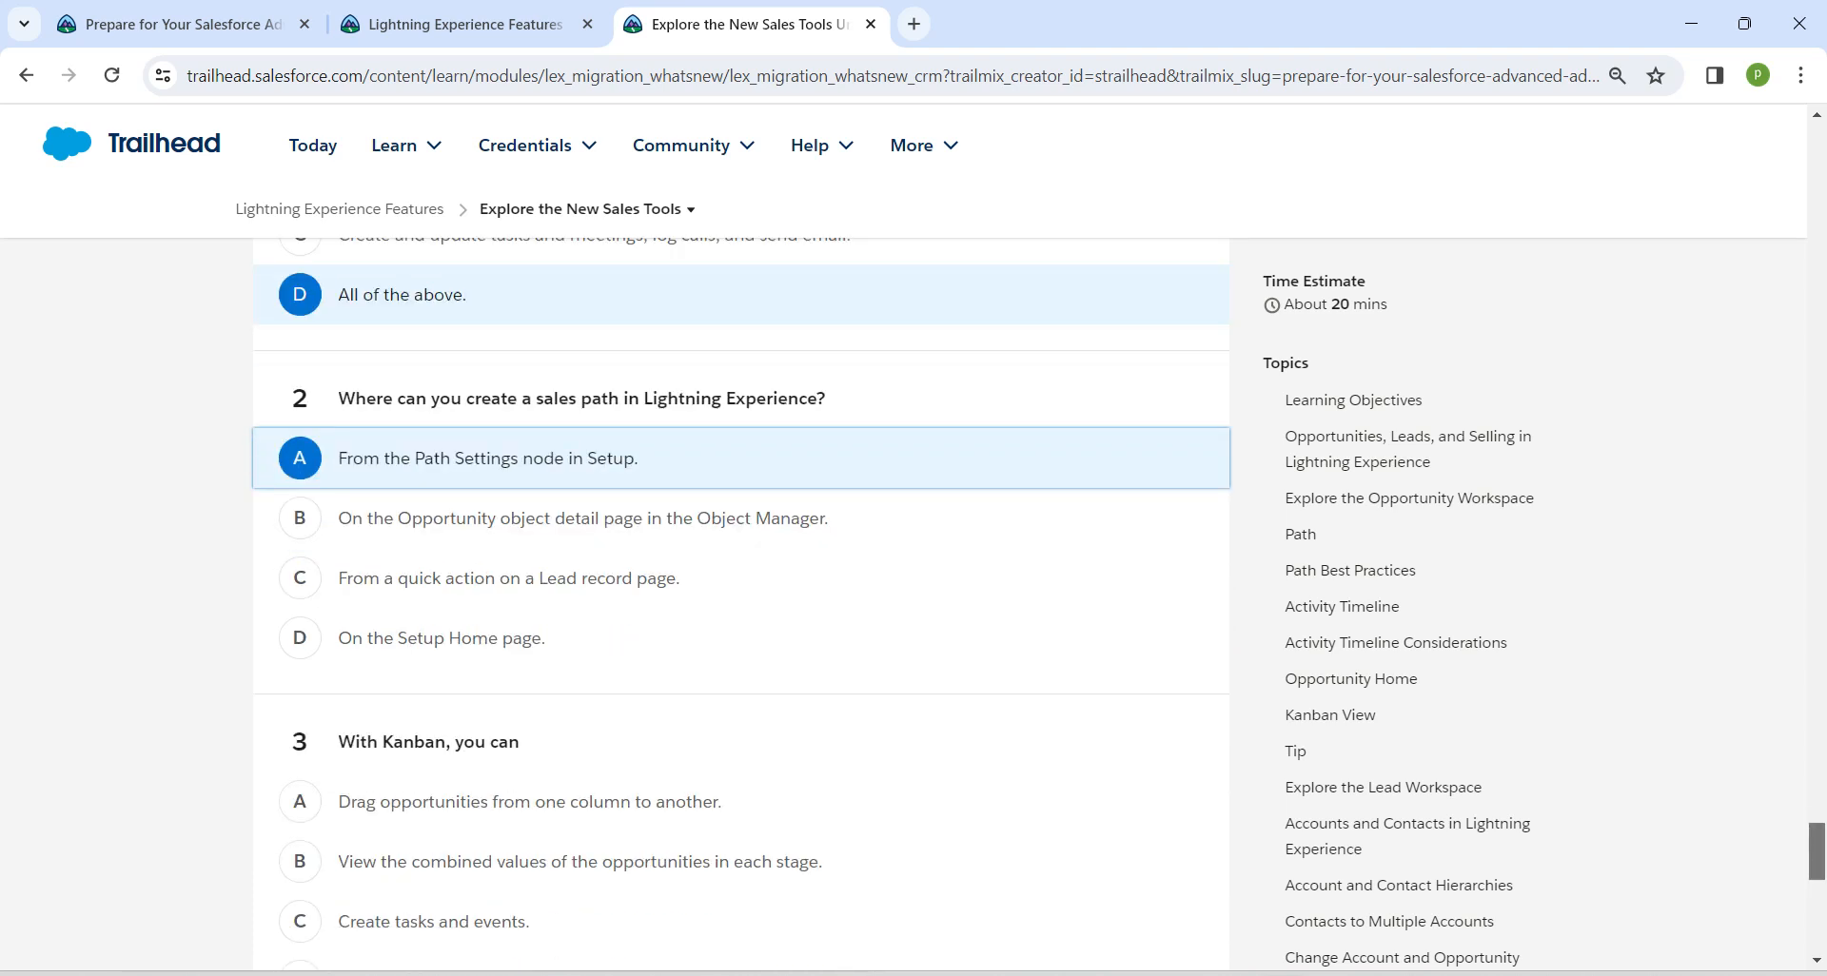
scroll("down", 3)
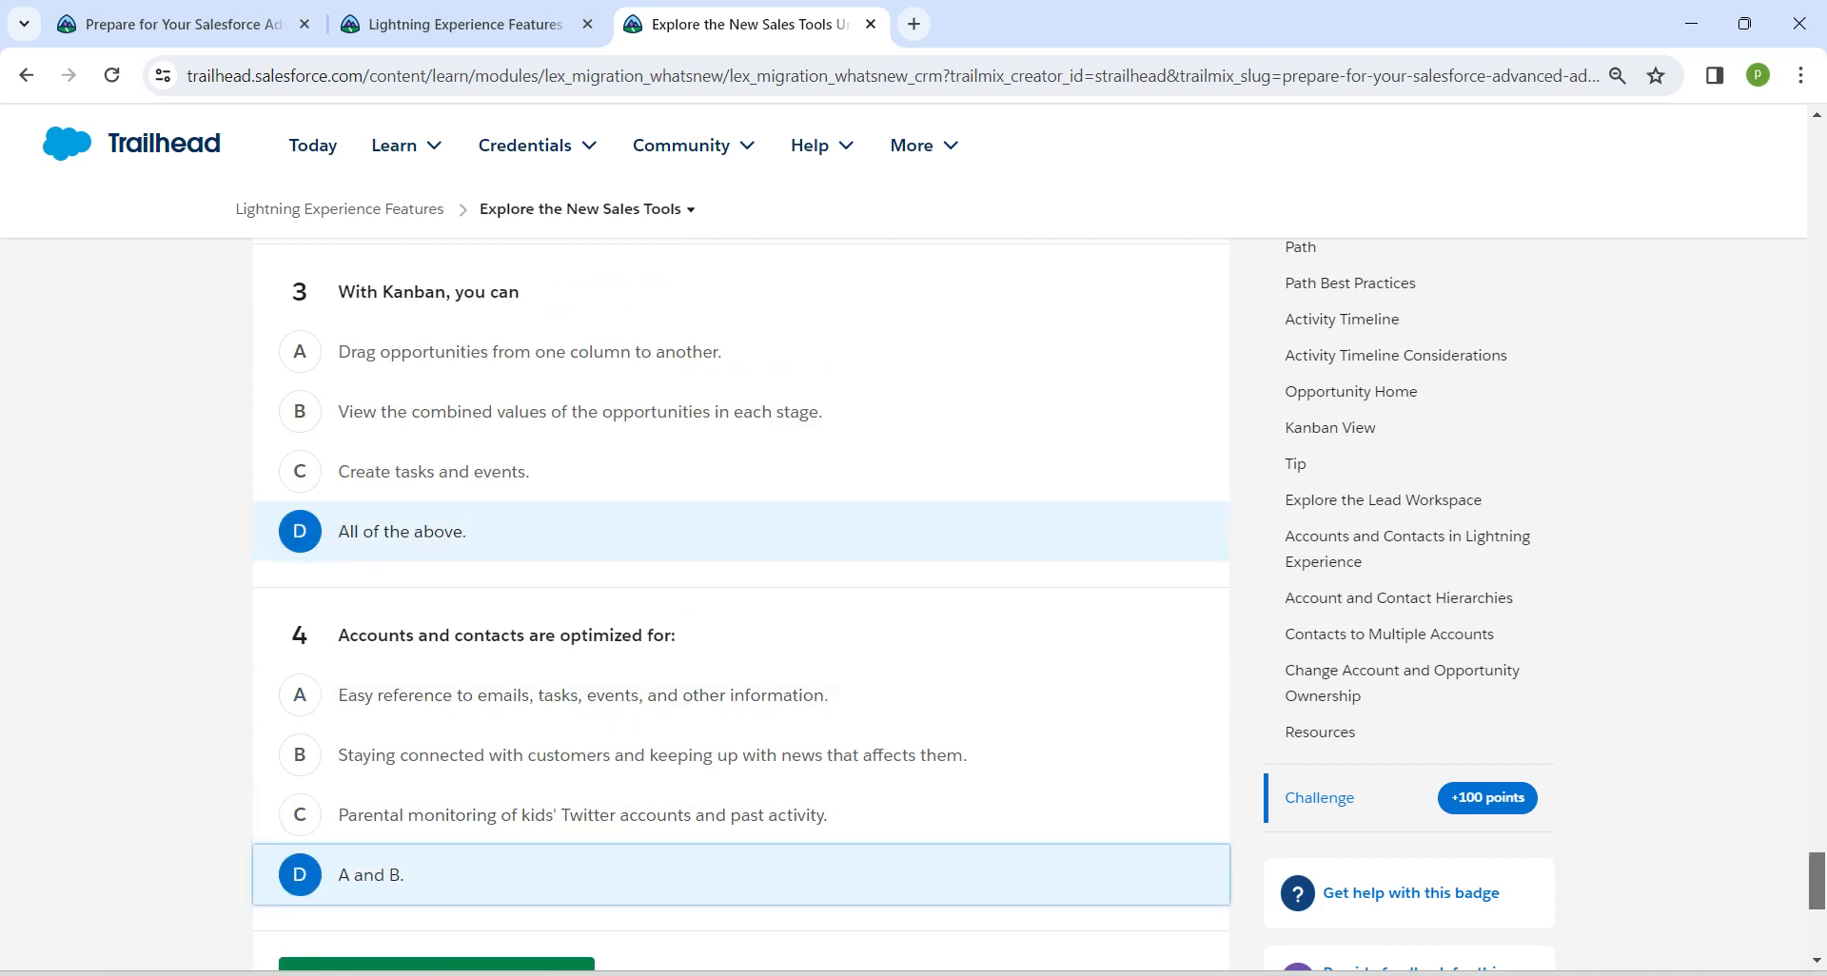
scroll("down", 3)
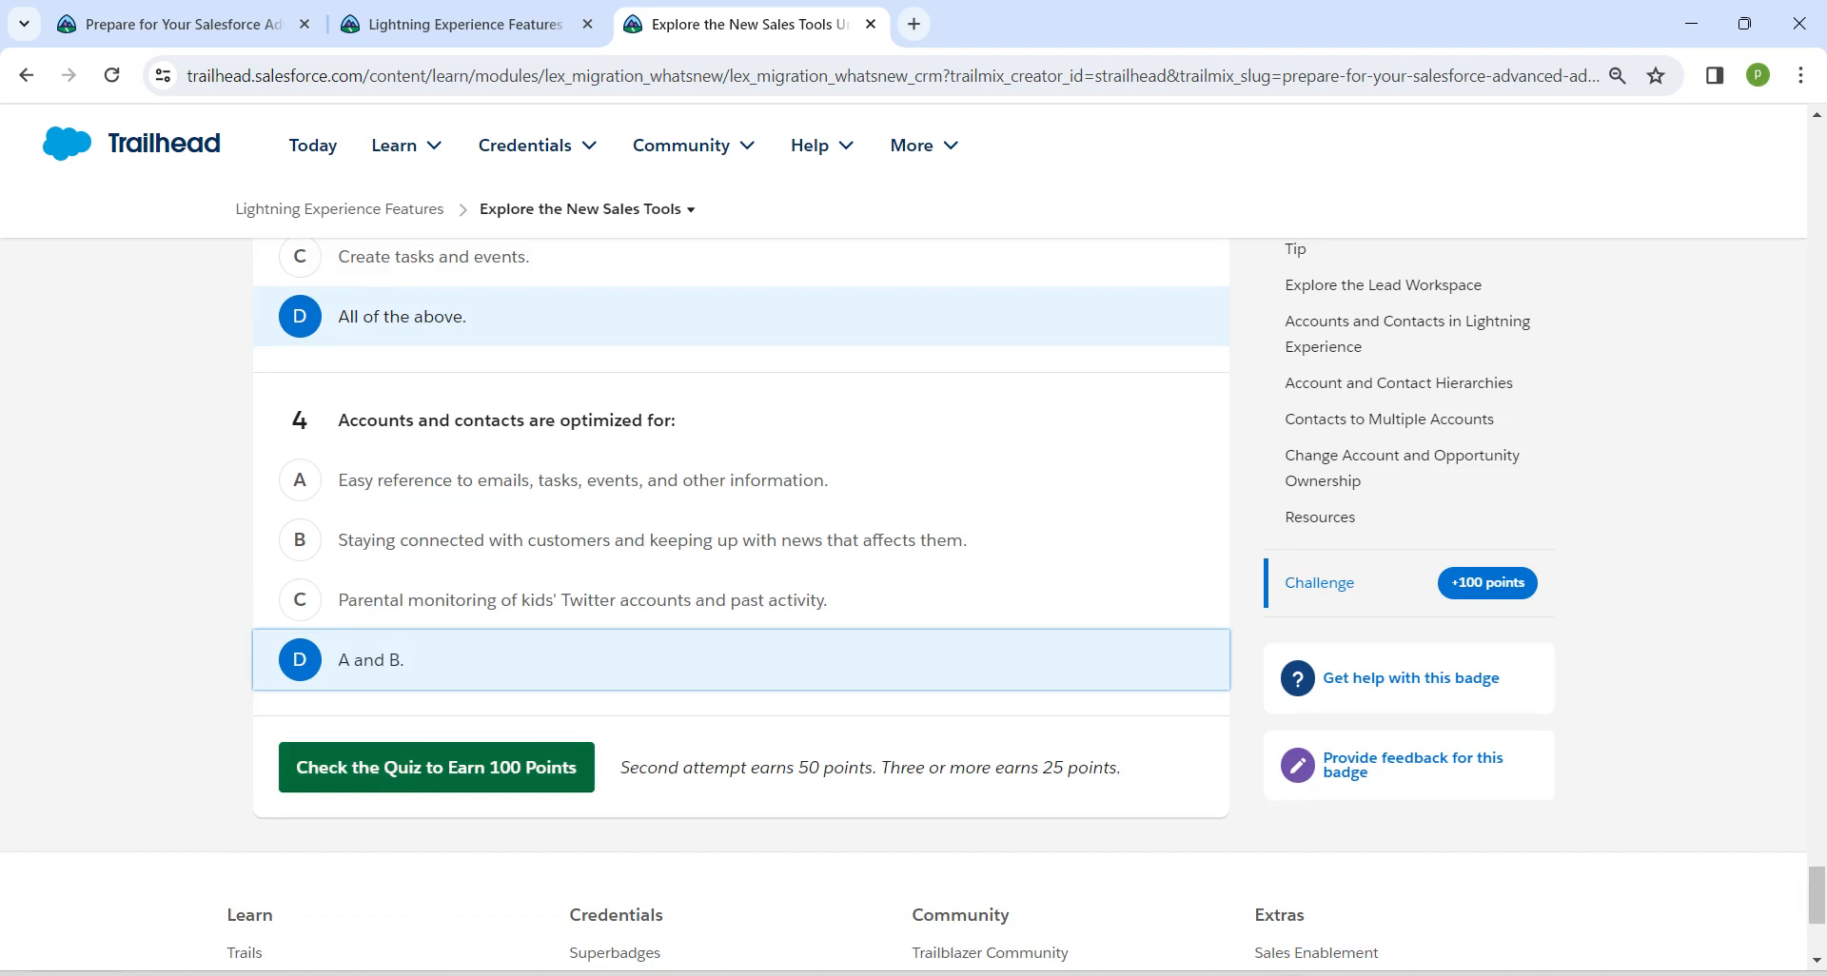
- Submit the quiz for +100 points and return to the Lightning Experience Features module overview
left_click(436, 767)
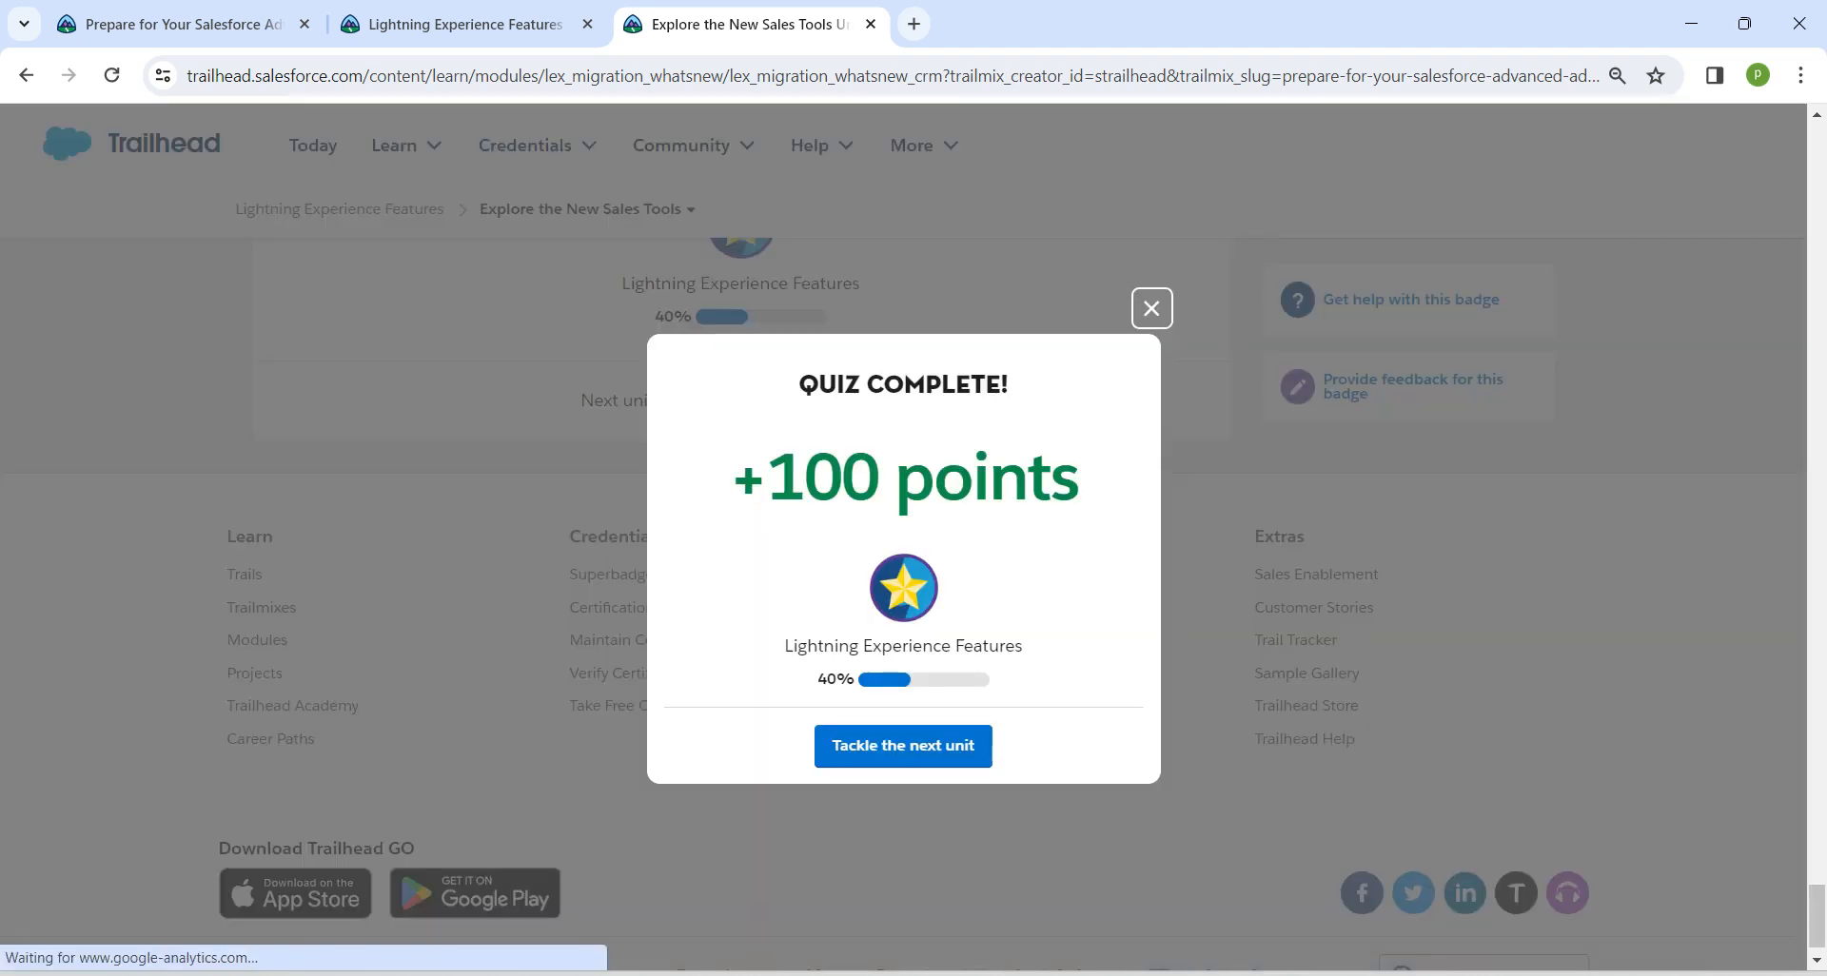
left_click(1149, 308)
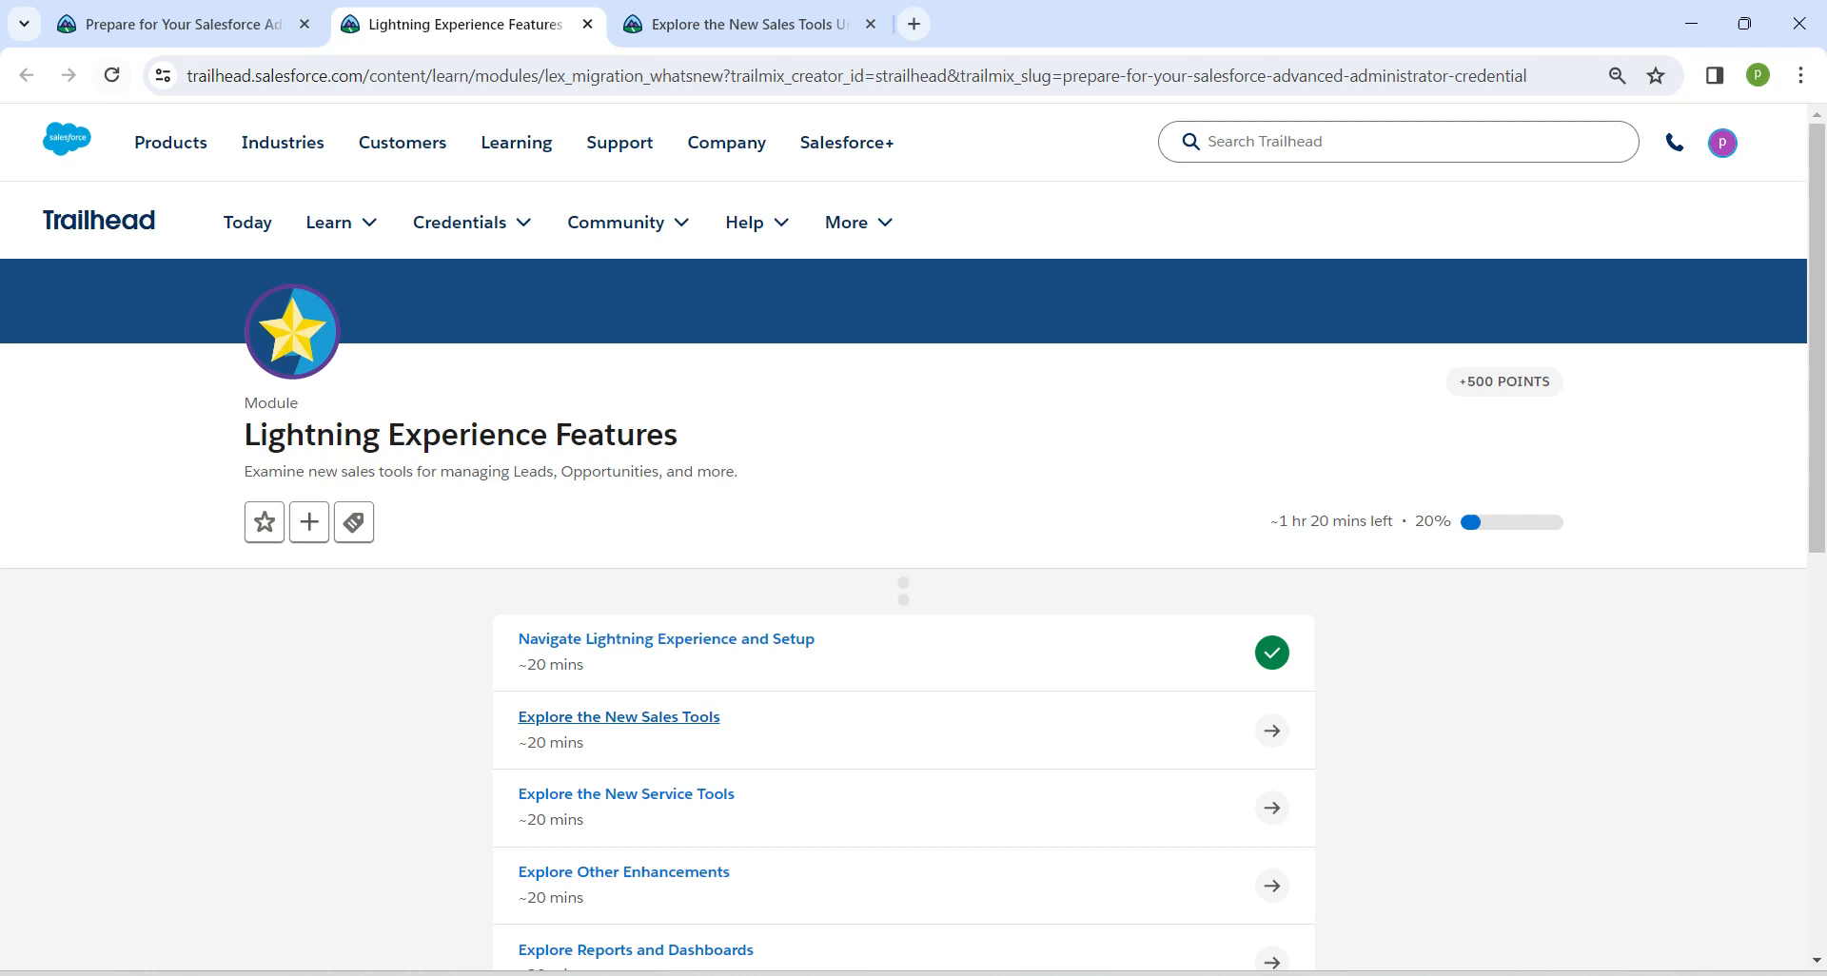